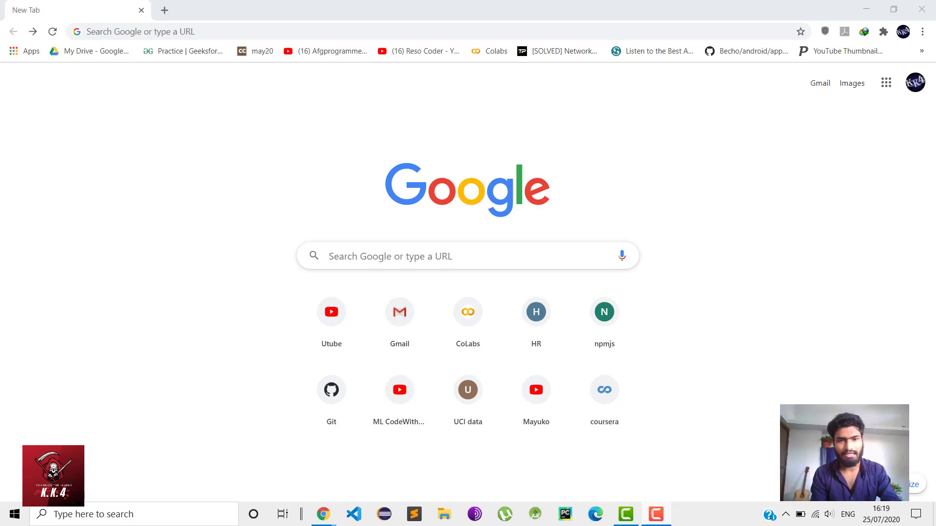
mouse_move(667, 391)
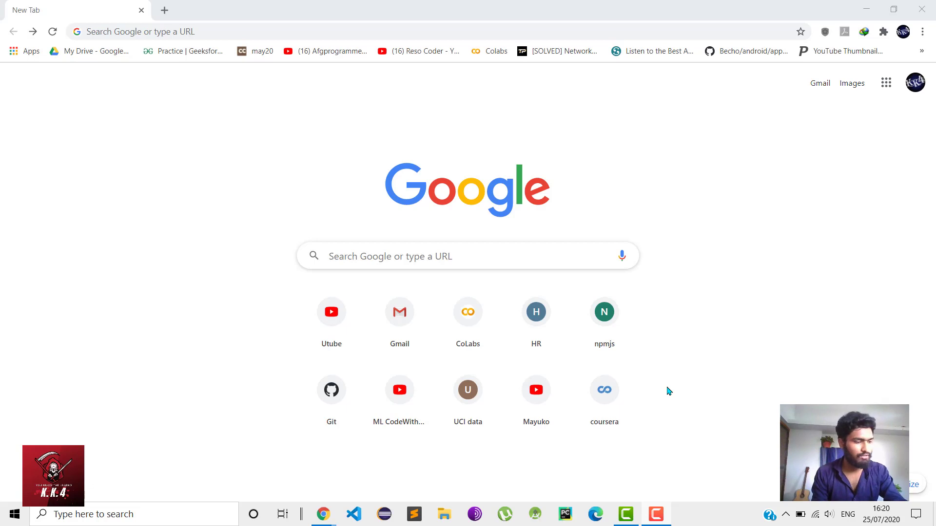
Search Google for 'colab' and go to the Google Colab site from the results
left_click(405, 256)
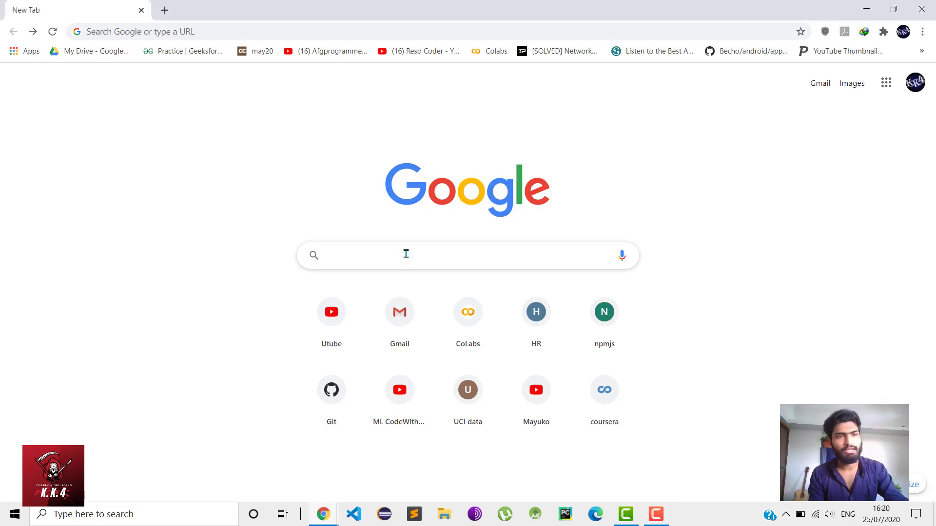
left_click(405, 255)
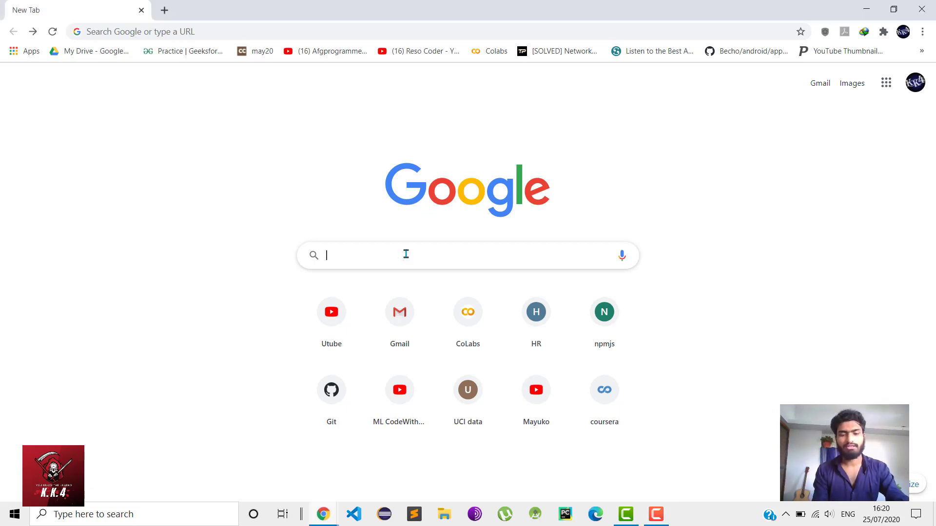
type("colab")
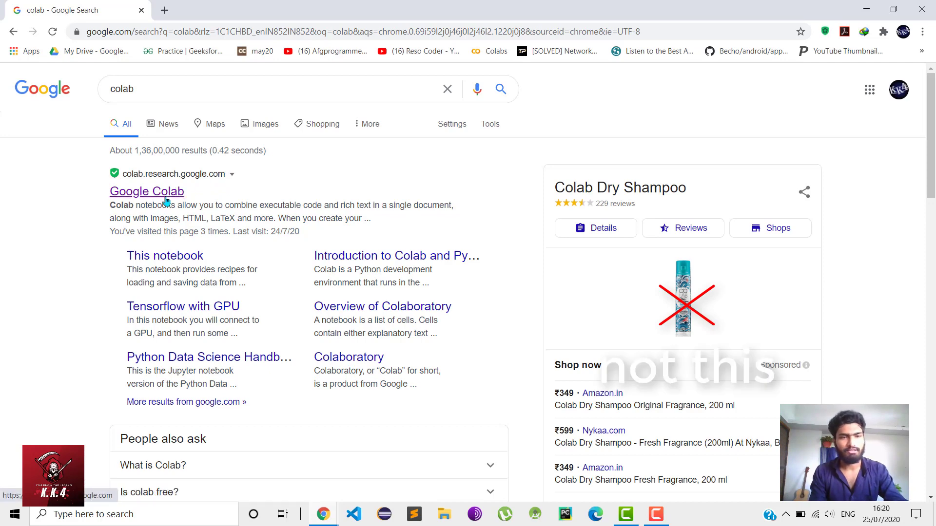
left_click(146, 191)
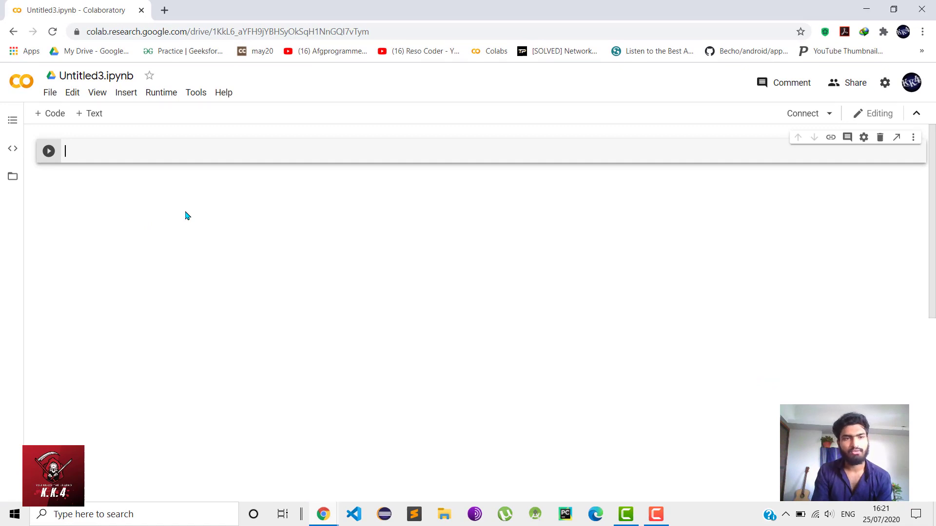
mouse_move(113, 175)
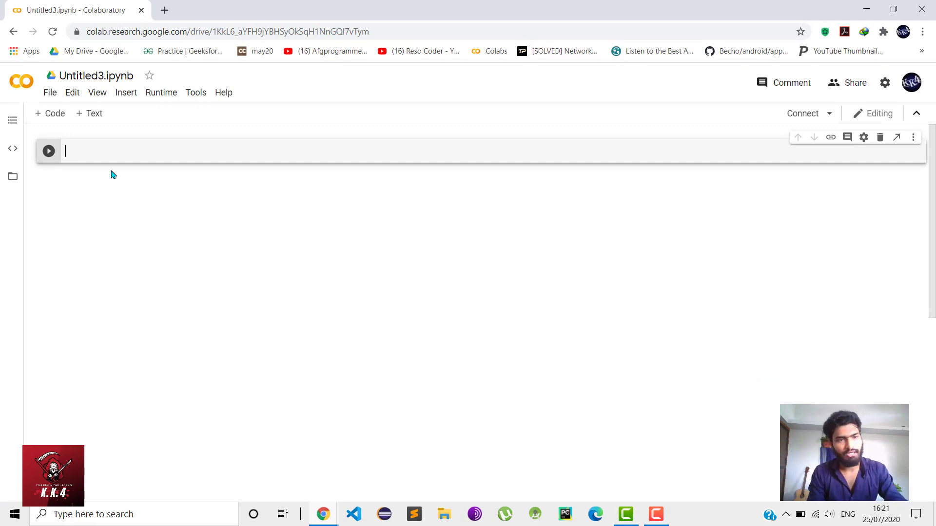
mouse_move(49, 113)
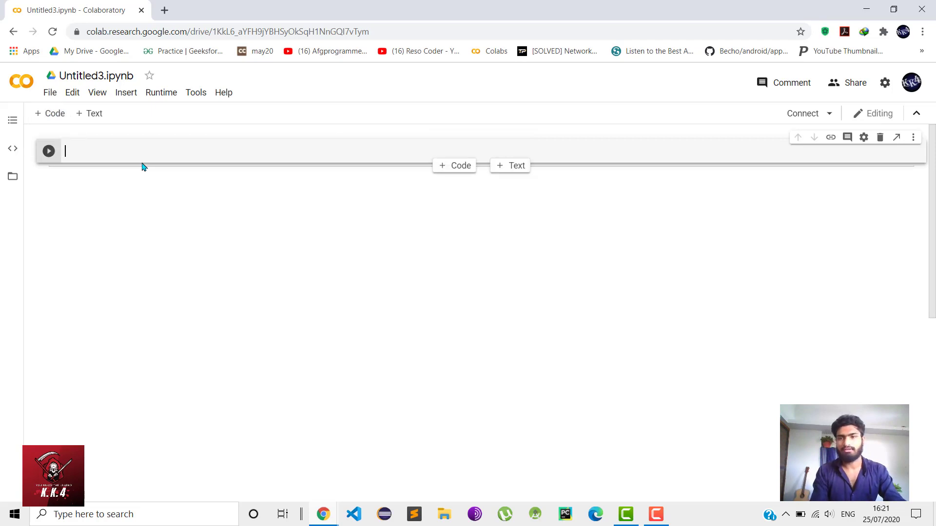
mouse_move(804, 105)
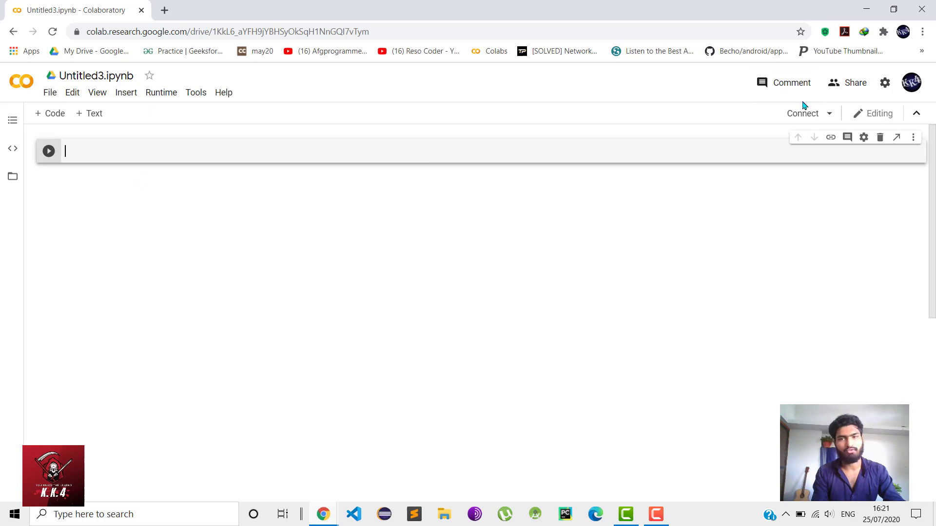
mouse_move(305, 164)
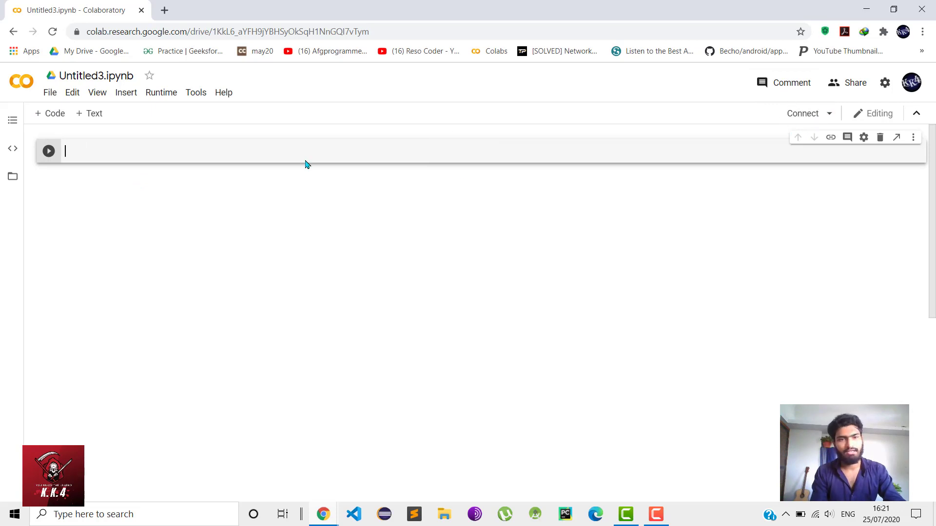
Enter 'import tensorflow' in the first cell and connect to a Python 3 runtime
type("import t")
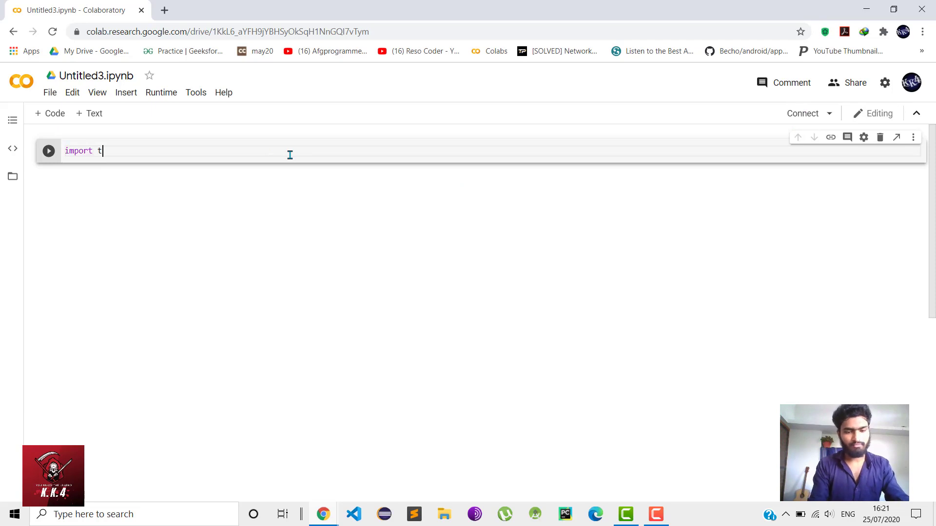
type("ensorflow")
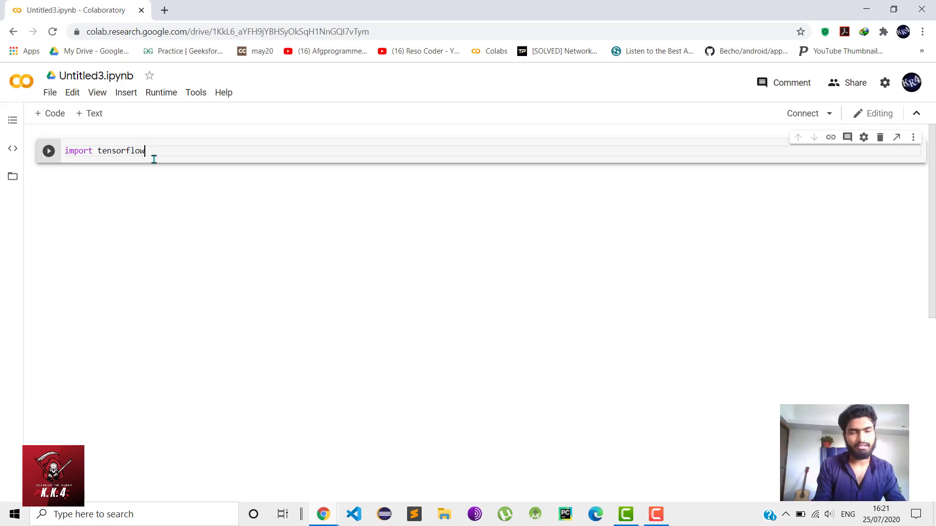
left_click(47, 150)
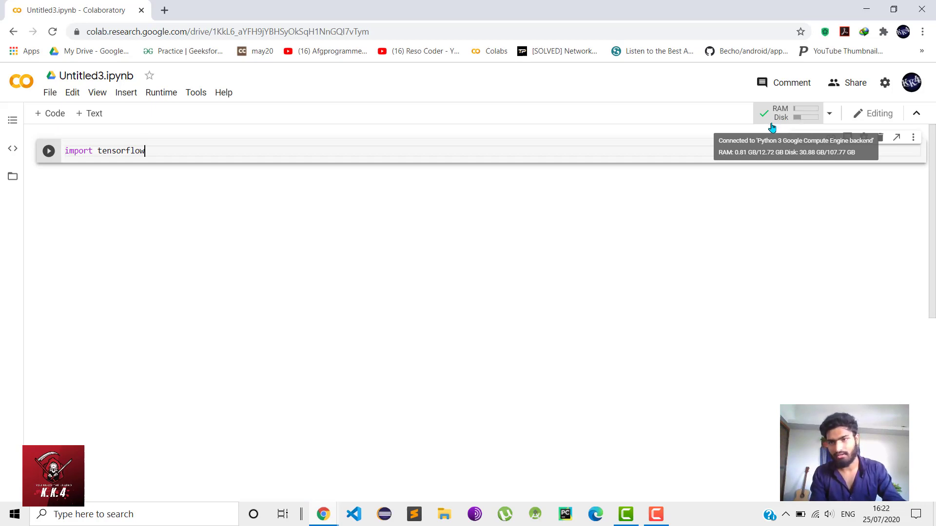
mouse_move(673, 137)
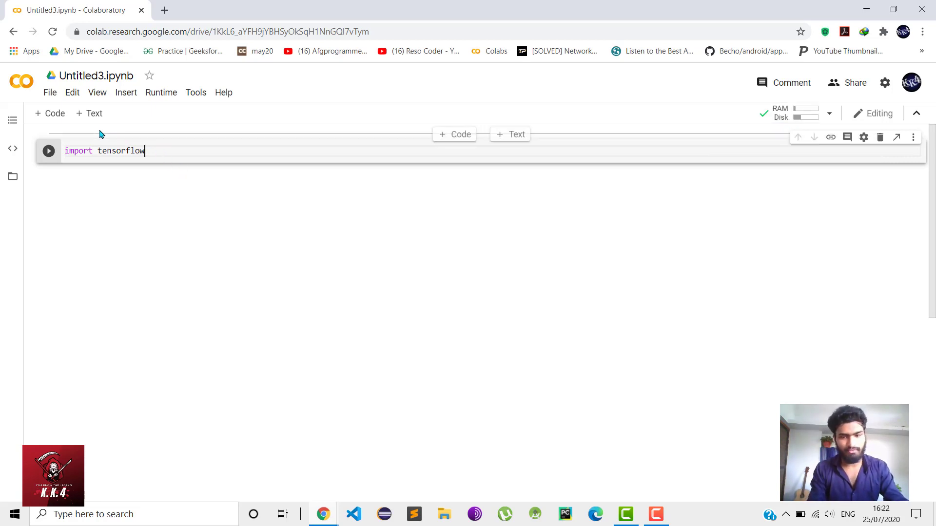
Run the import cell and write print(tensorflow.__version__) in a second cell
key("Enter")
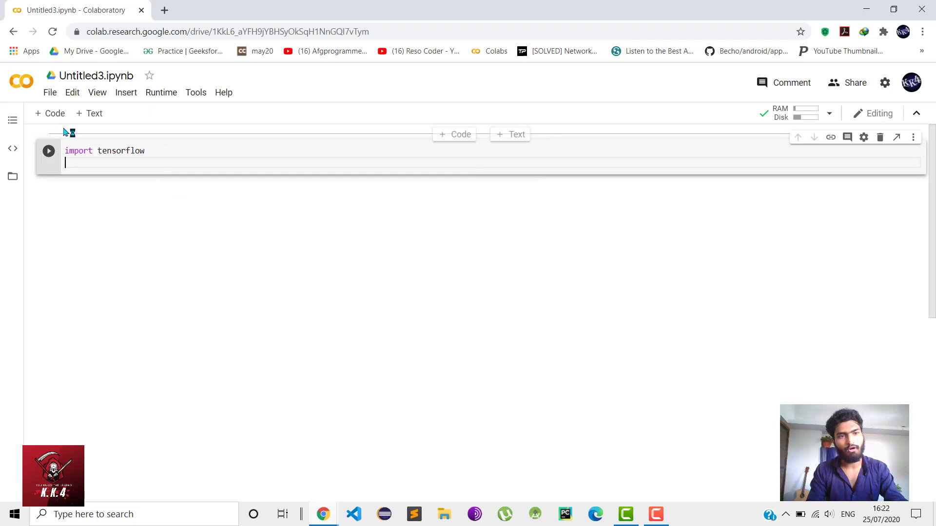
mouse_move(58, 113)
type("pri")
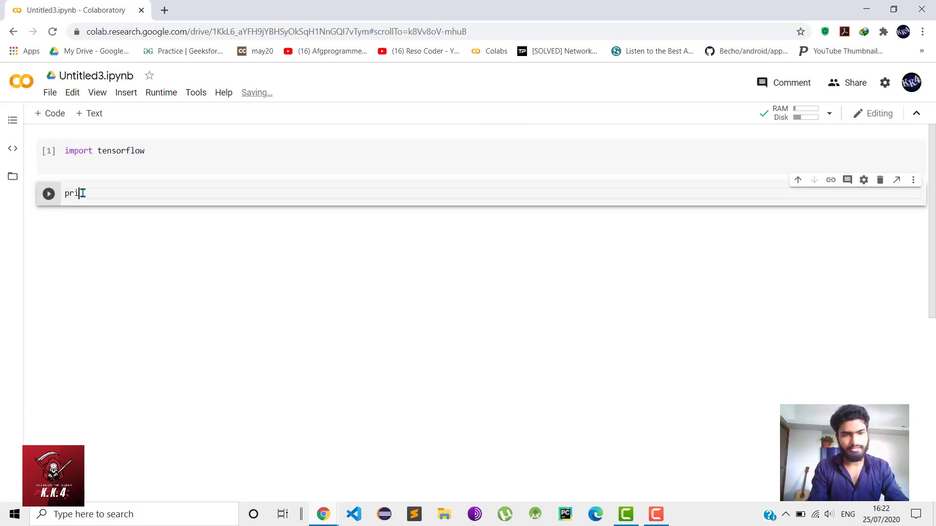
type("nt()")
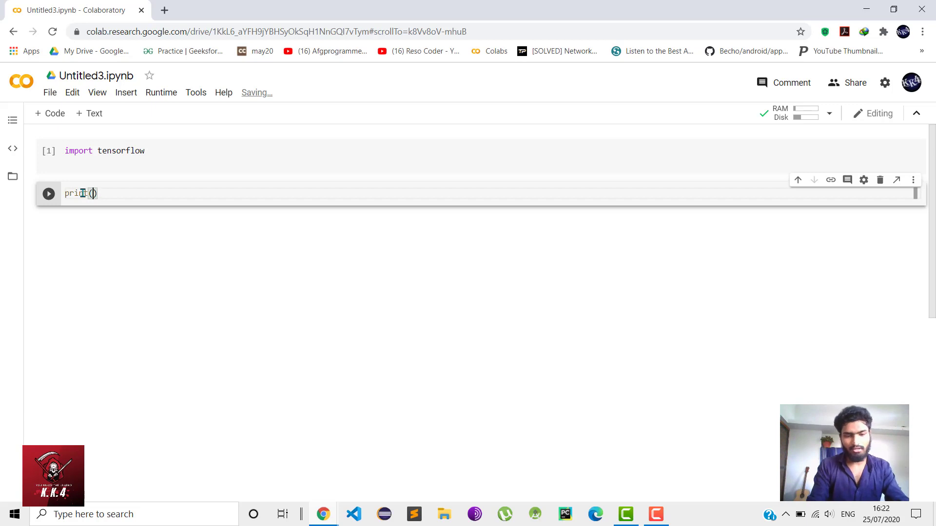
type("tensorflow.")
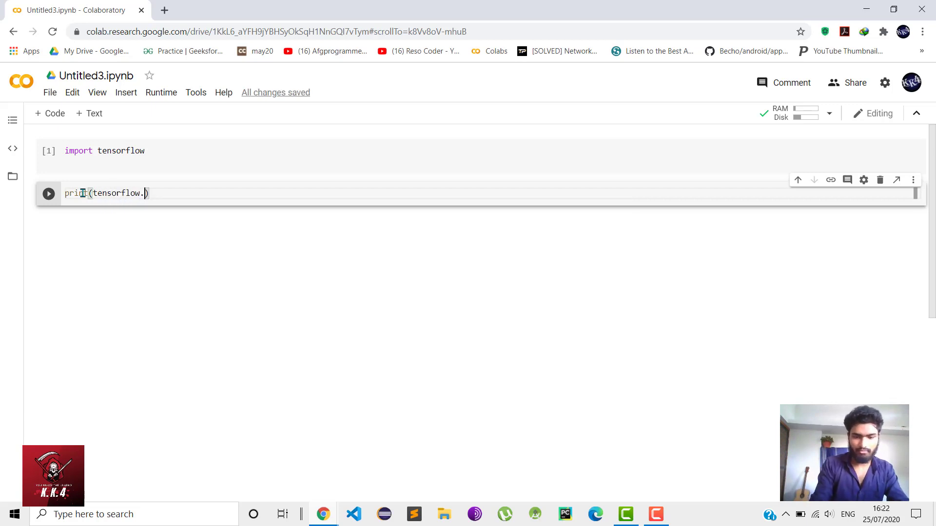
type("_version")
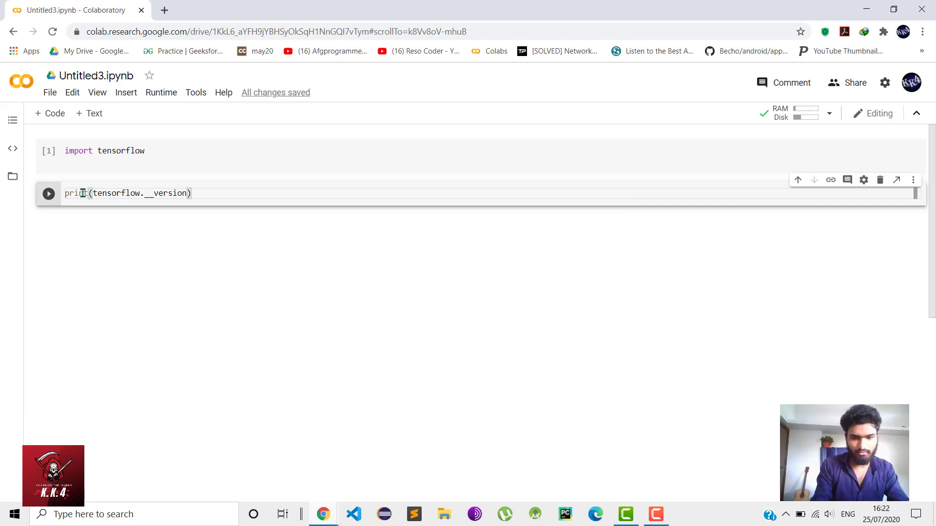
type("__")
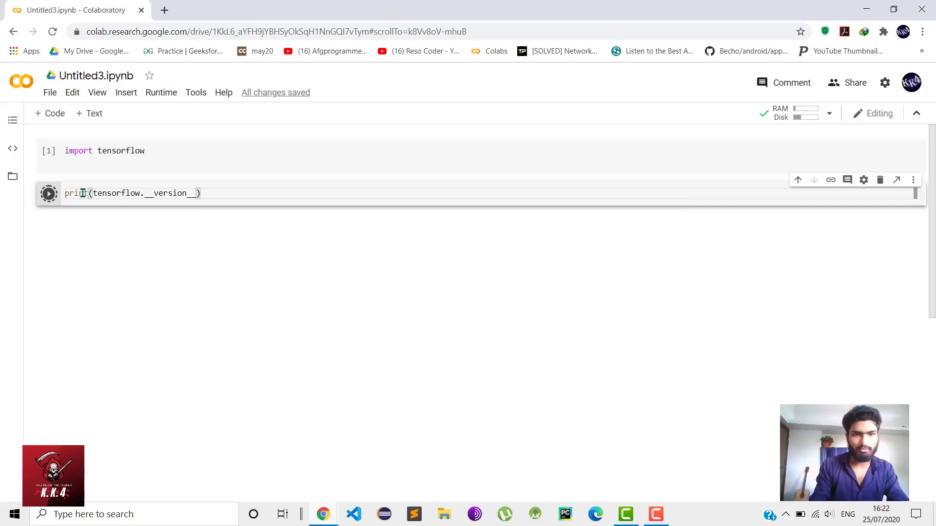
Run the version cell so it outputs TensorFlow 2.2.0
left_click(49, 193)
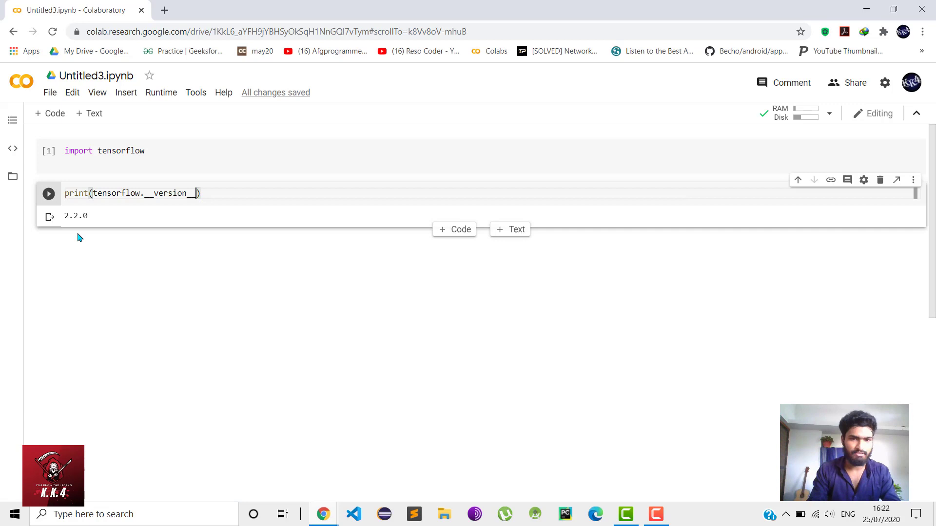
mouse_move(101, 218)
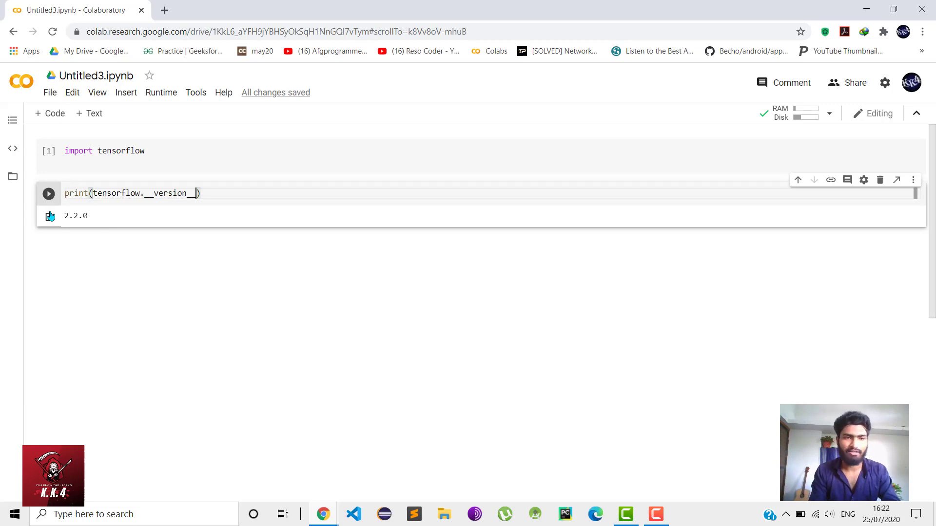
left_click(48, 194)
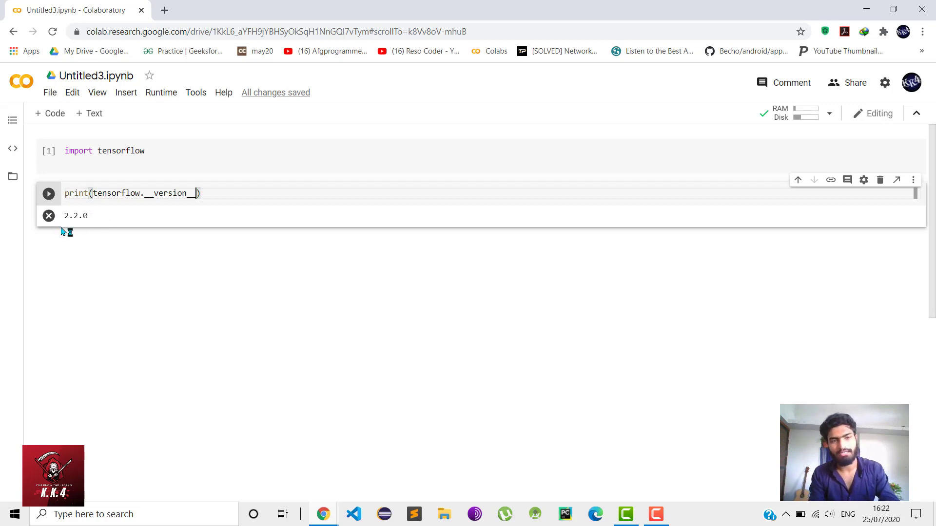
mouse_move(131, 224)
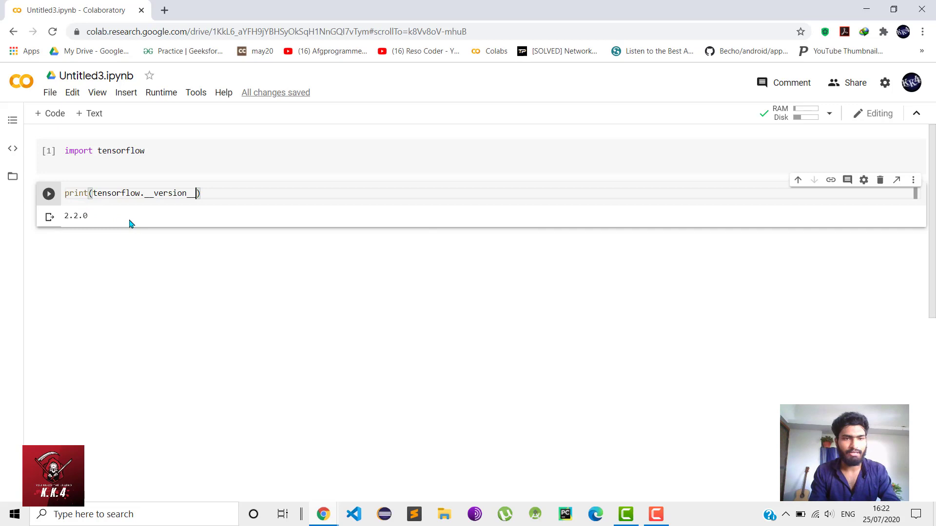